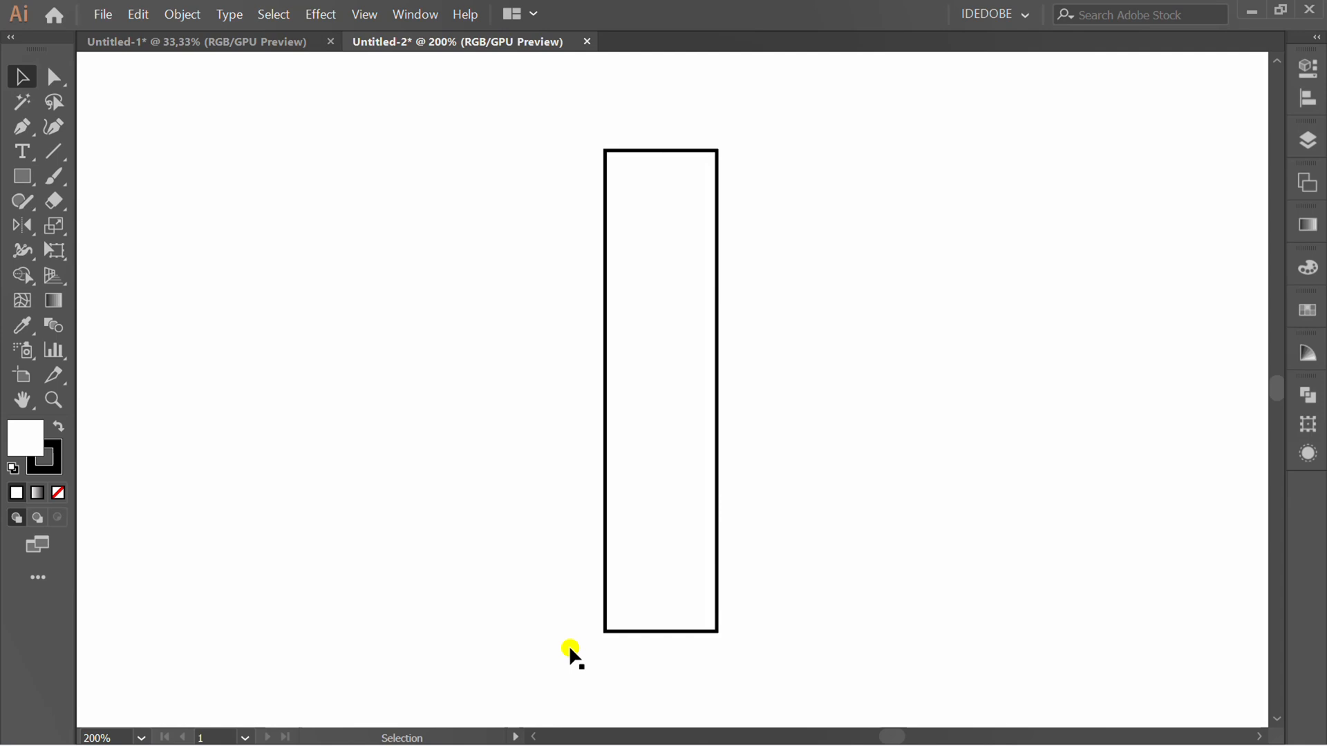
mouse_move(269, 284)
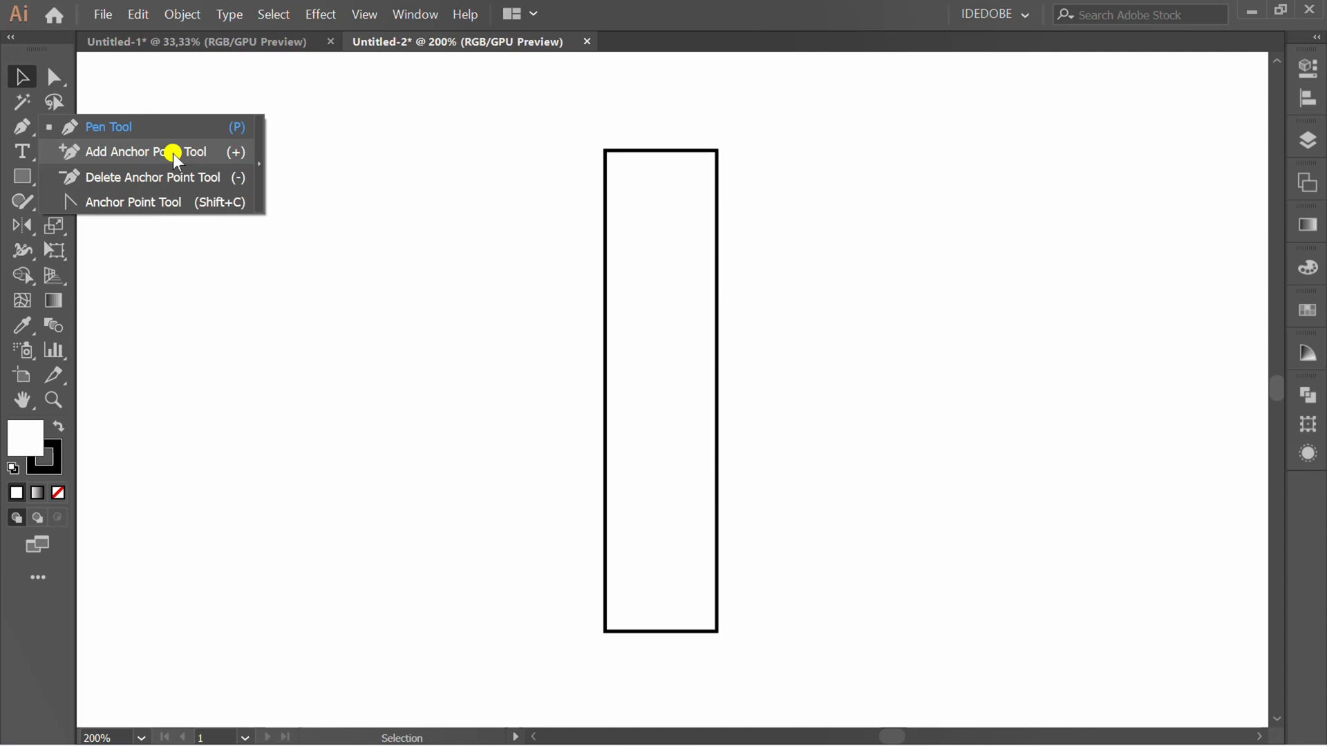
- Add midpoint anchors to the rectangle's left and right sides with the Add Anchor Point tool
left_click(145, 152)
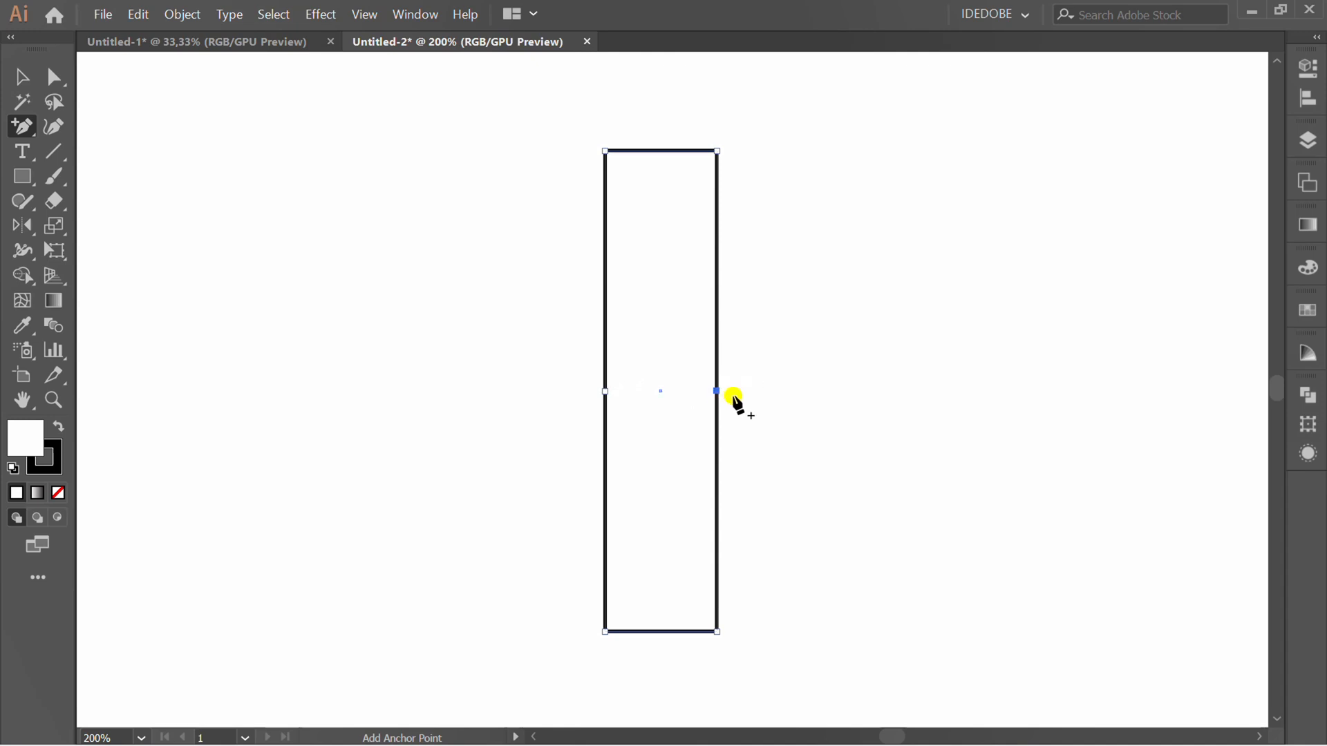
left_click(52, 78)
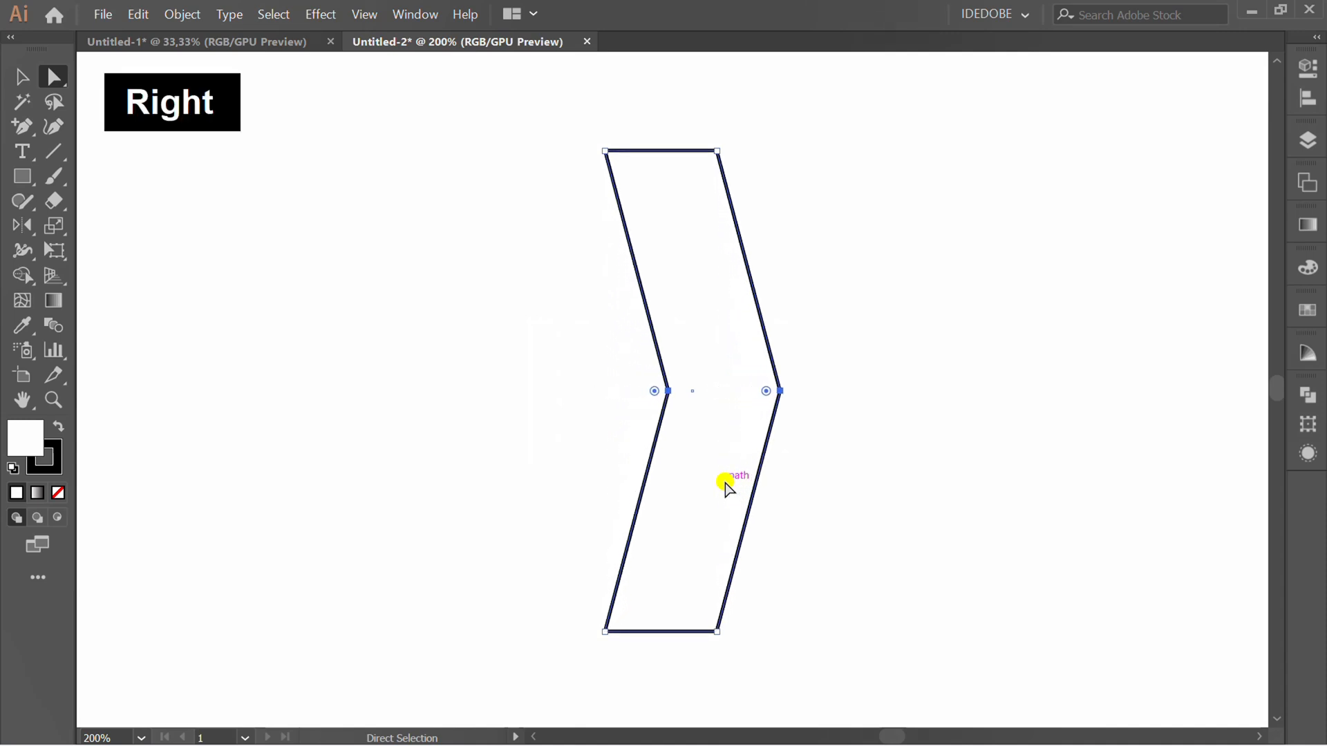
- Drag both midpoint anchors right to bend the rectangle into a right-pointing chevron
left_click_drag(665, 389, 715, 390)
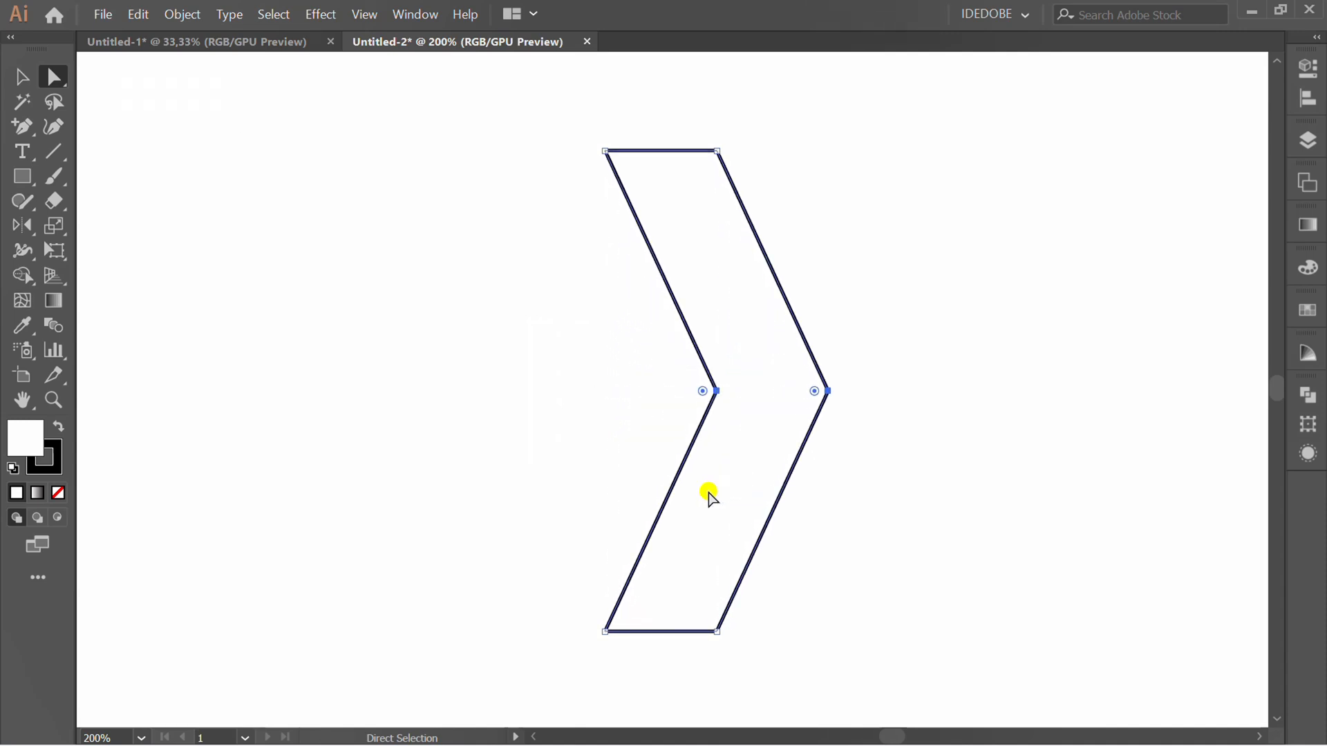
key("v")
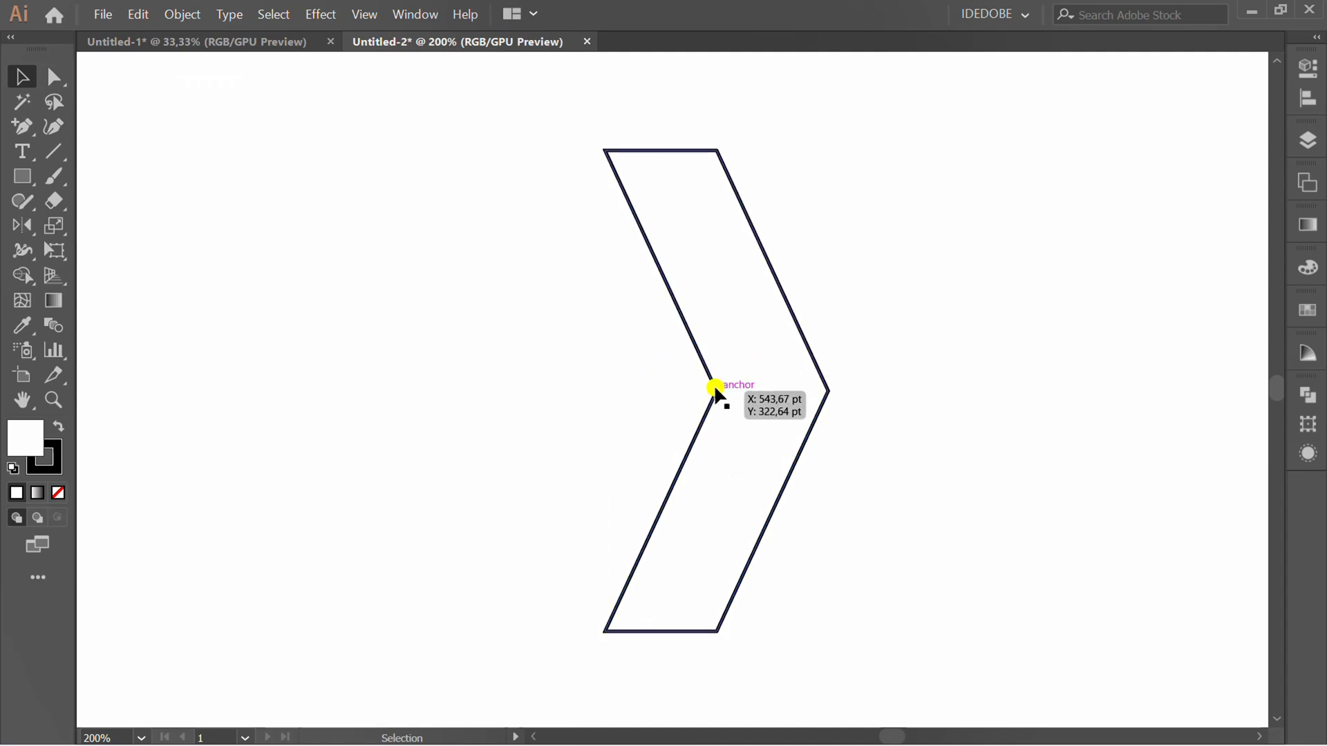
- Deselect the finished chevron and reopen the pen and anchor tool flyout
left_click(21, 127)
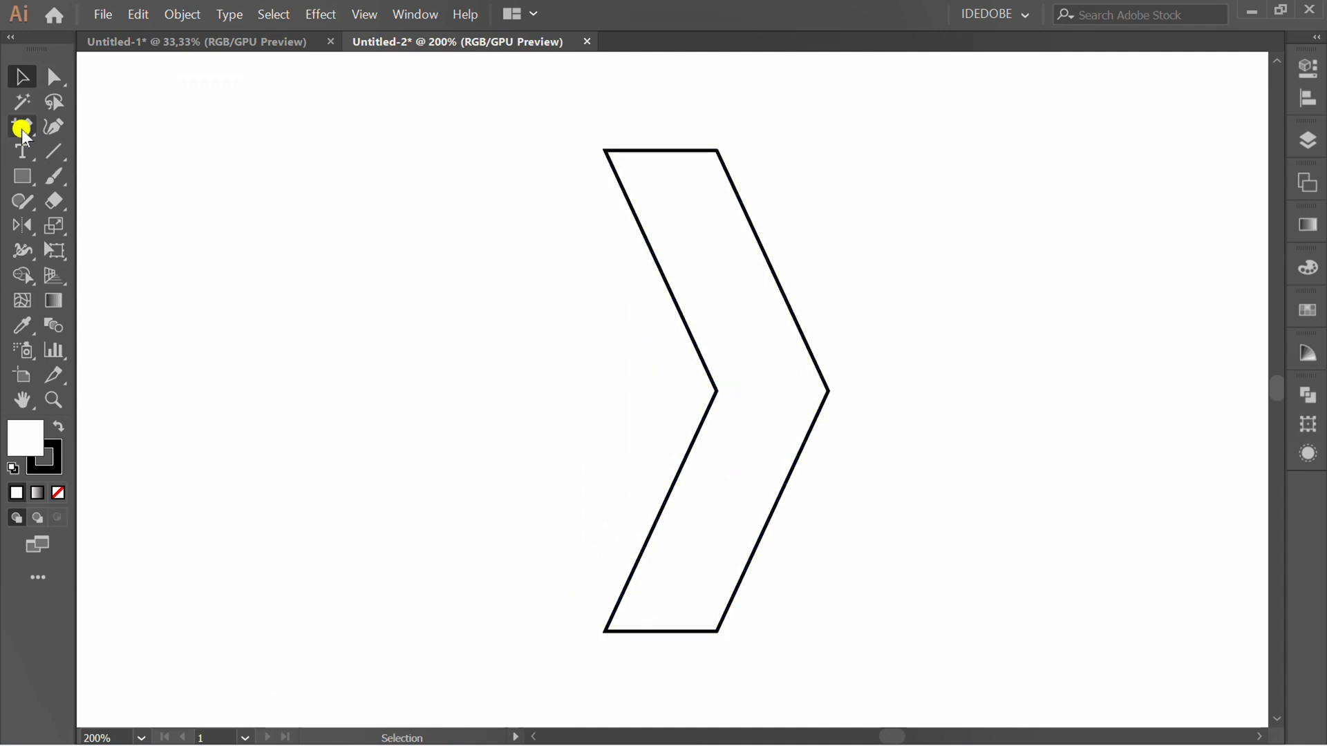
left_click(21, 128)
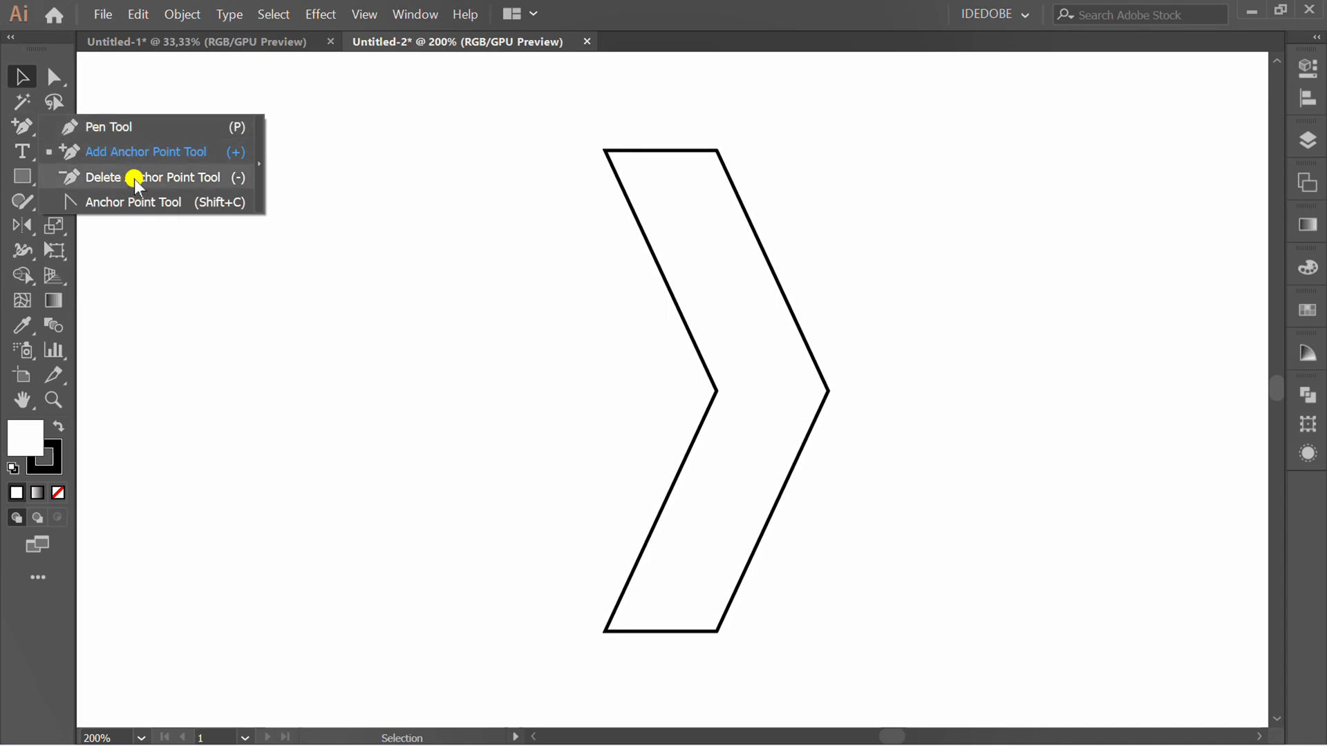